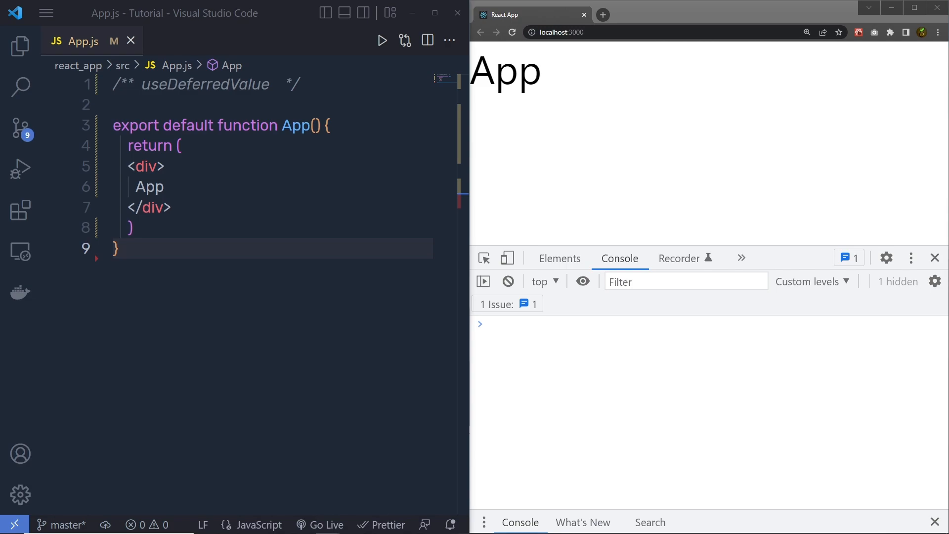
# - Add const [counter, setCounter] = useState(0); inside the App component above return
pyautogui.write('const [counter, setCounter] = useState(0);')
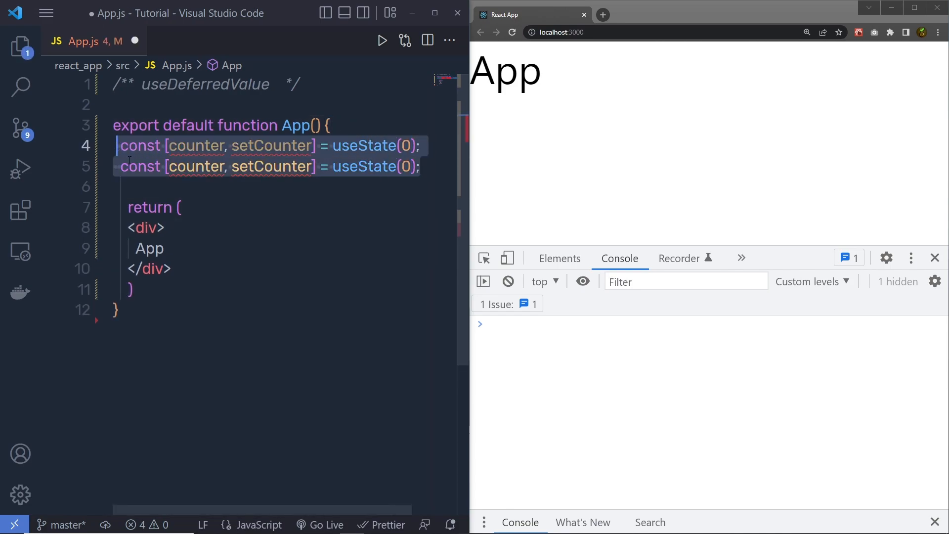
pyautogui.click(213, 207)
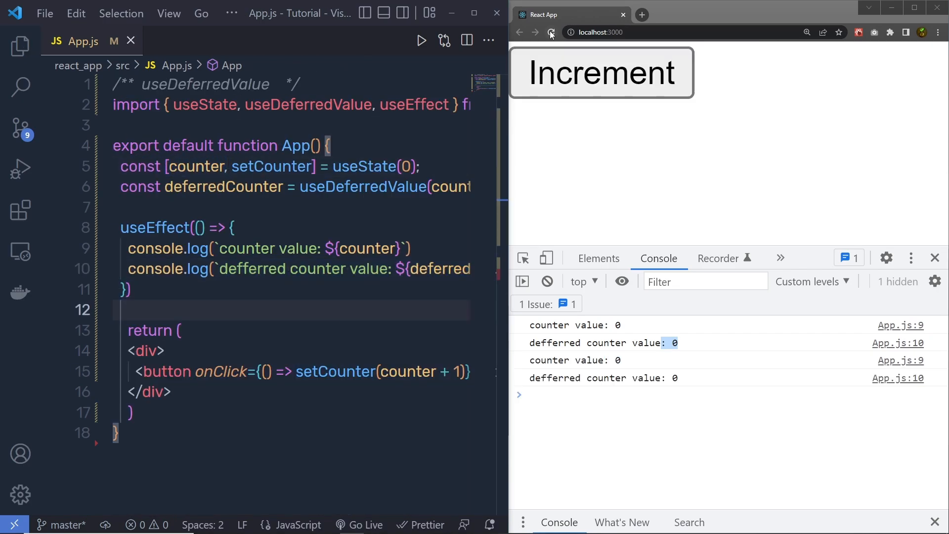
# - Reload the app in Chrome and click Increment once to log counter and deferred values
pyautogui.click(550, 32)
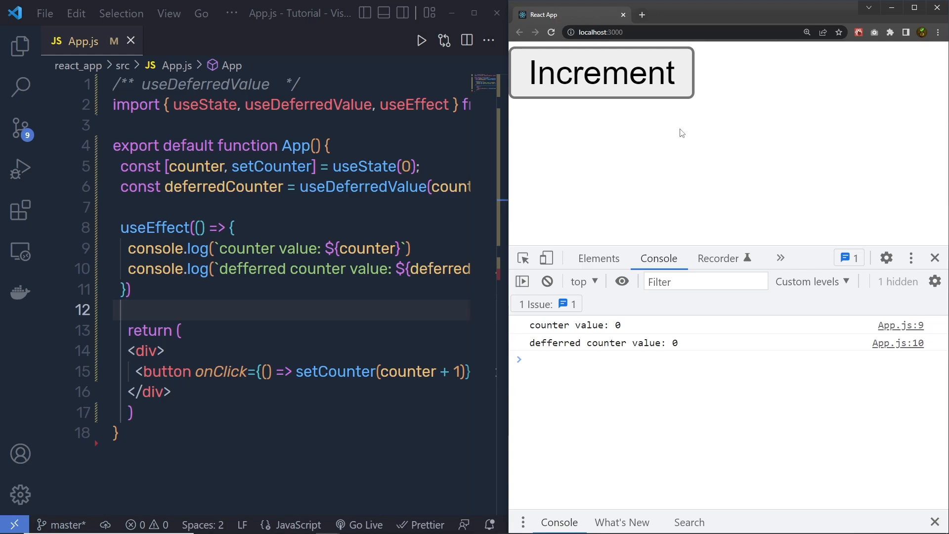
pyautogui.click(601, 73)
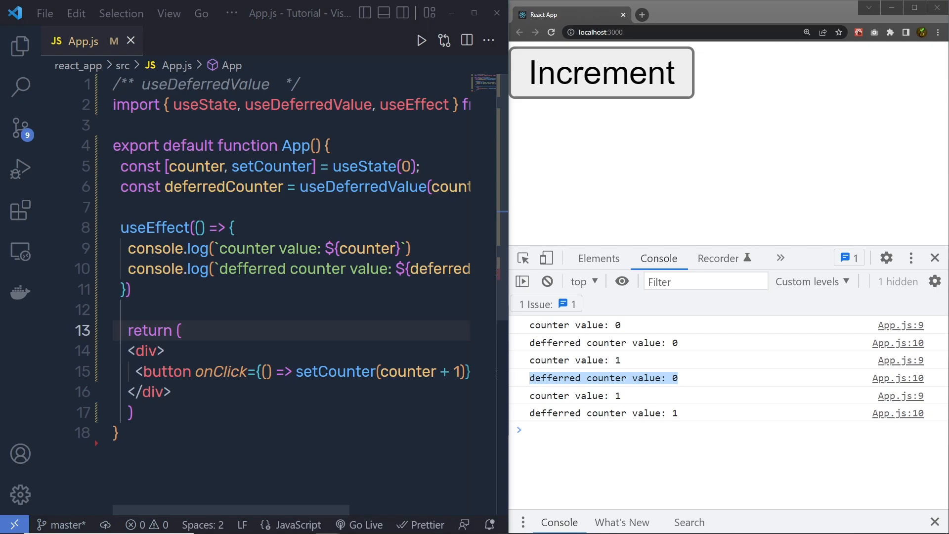